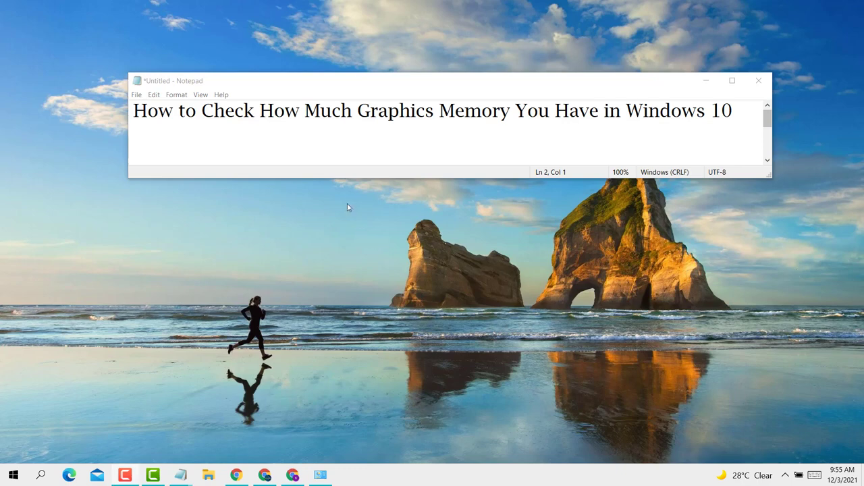
mouse_move(351, 200)
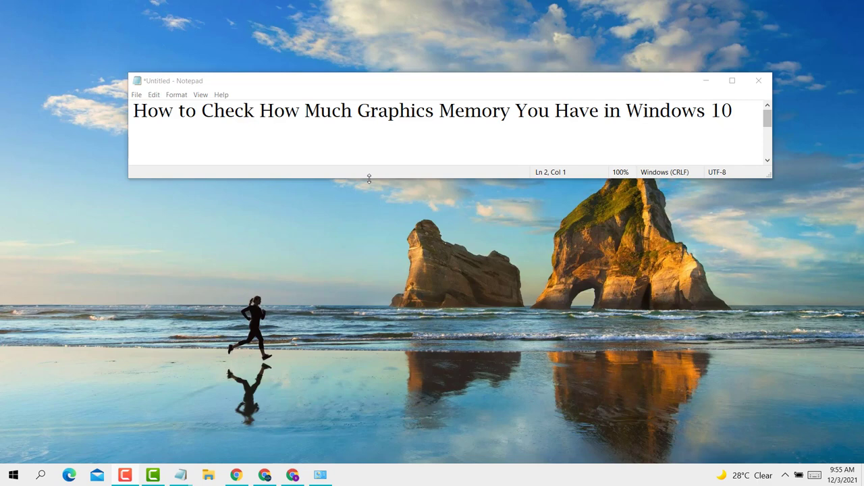
mouse_move(437, 244)
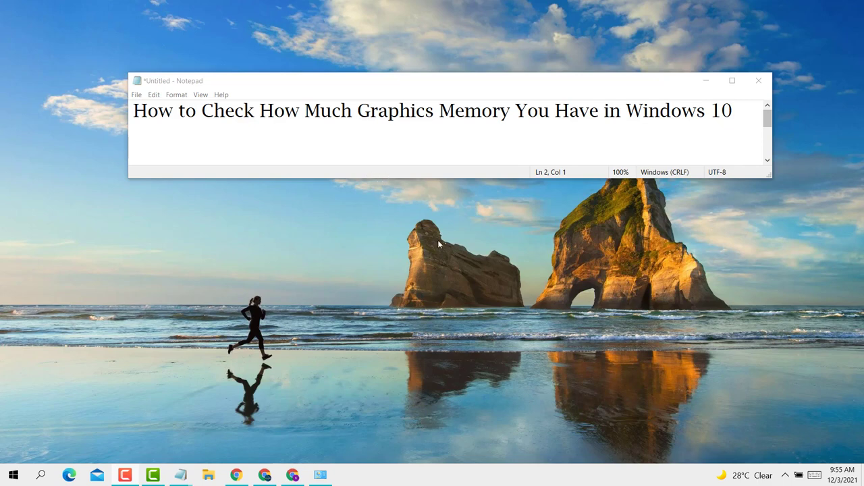
Reach the Display page from the desktop menu and scroll to the Multiple displays section.
right_click(439, 244)
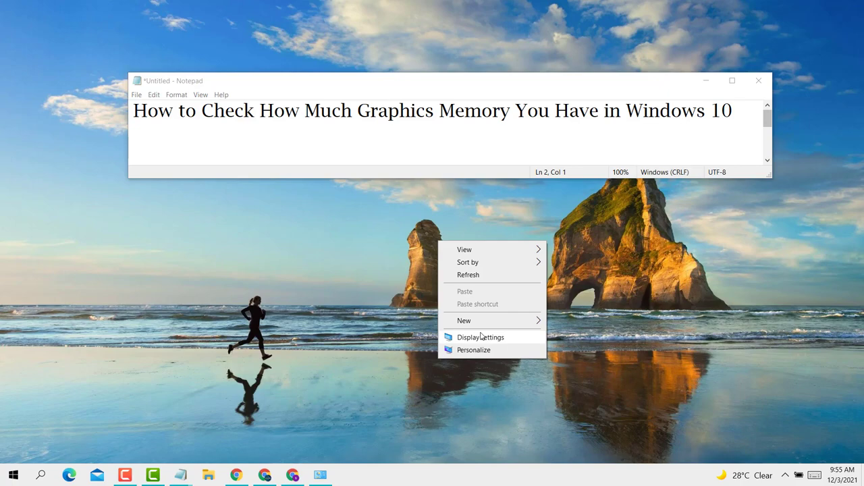
left_click(481, 337)
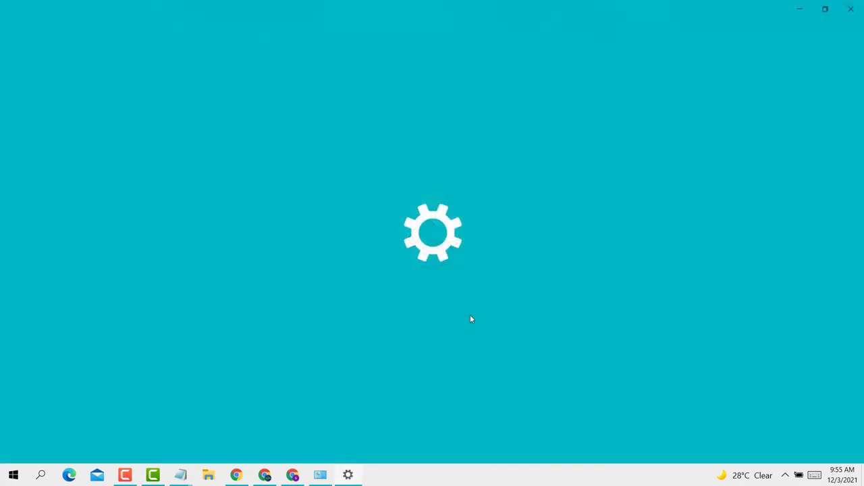
mouse_move(471, 310)
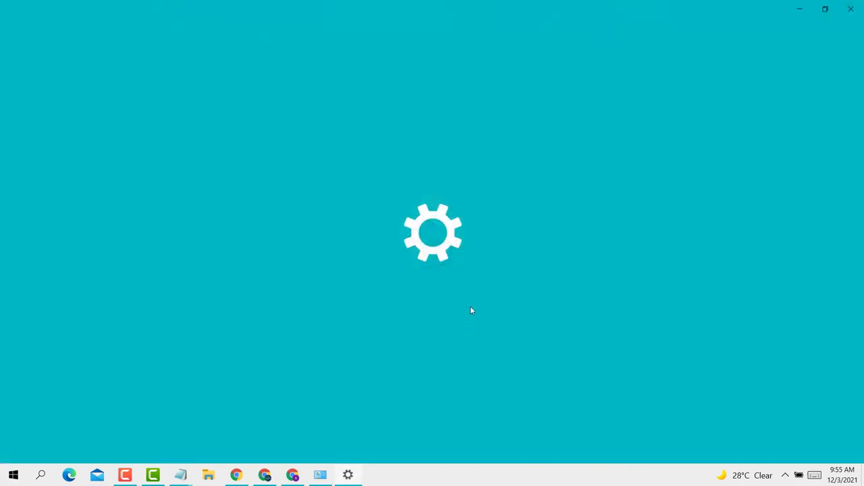
left_click(349, 475)
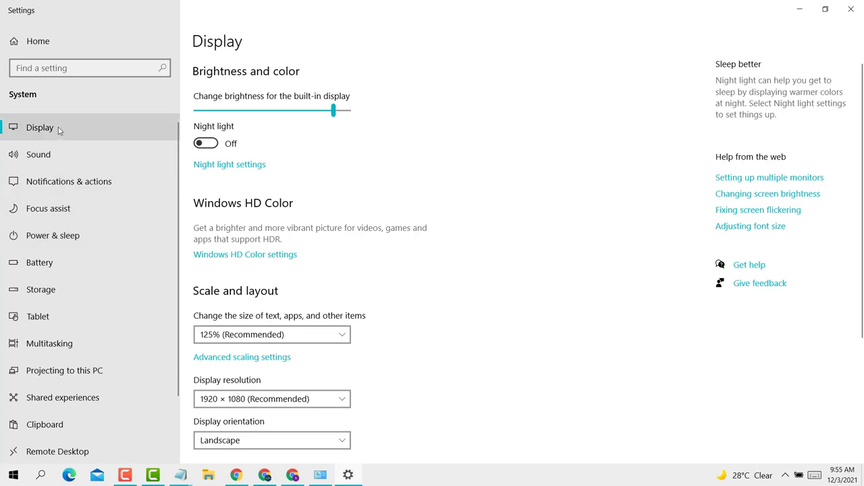
scroll("down", 3)
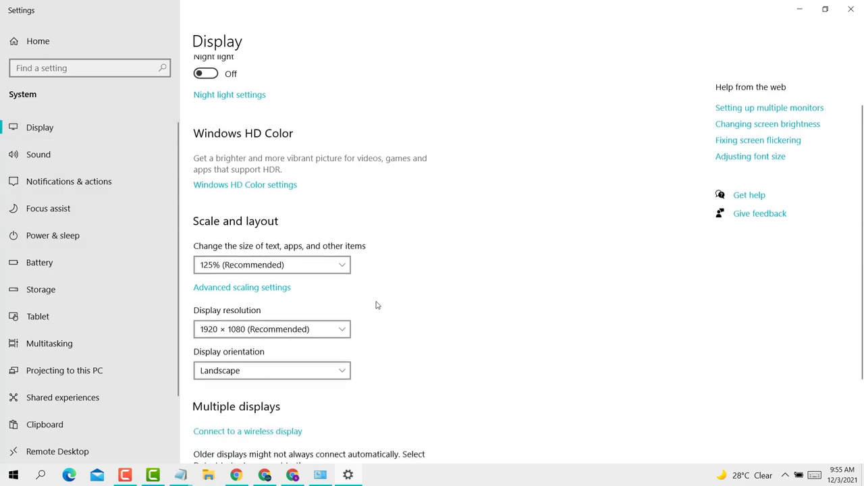
scroll("down", 3)
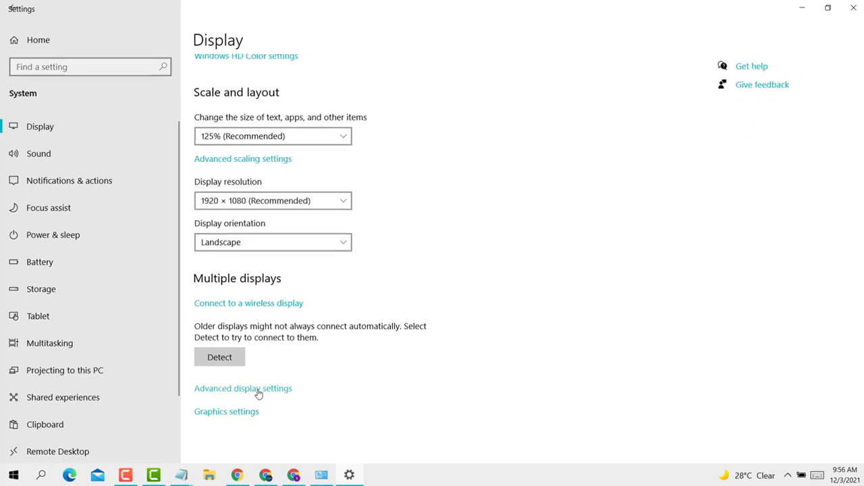
Show Display 1's information and Refresh Rate on the Advanced display settings page.
left_click(243, 389)
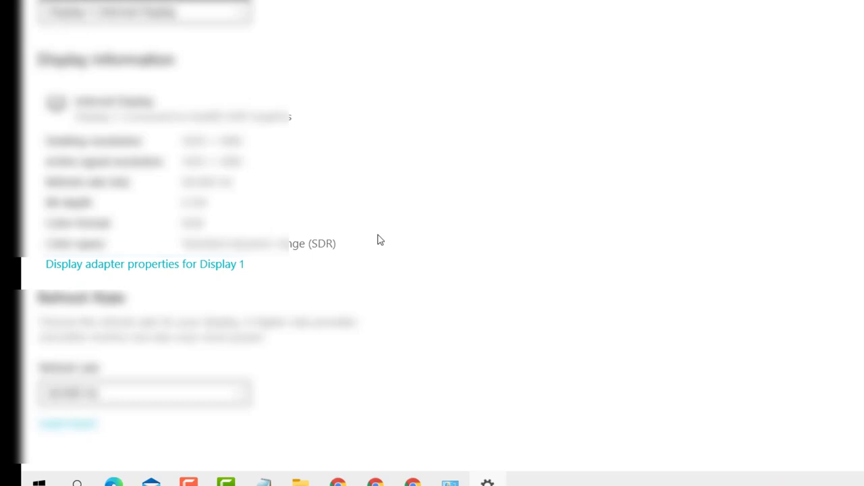
mouse_move(103, 263)
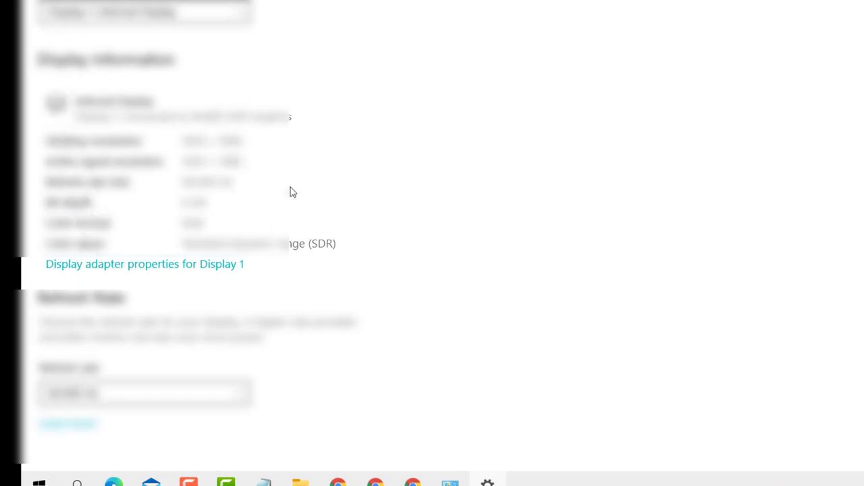
scroll("down", 3)
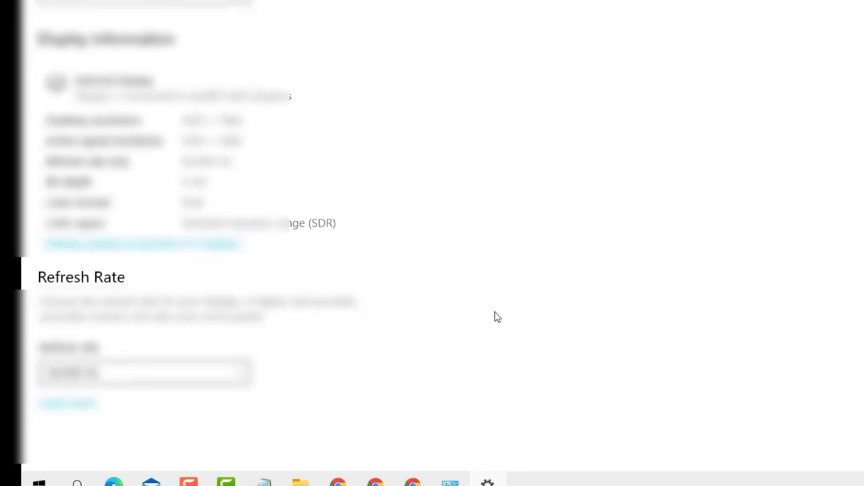
mouse_move(96, 261)
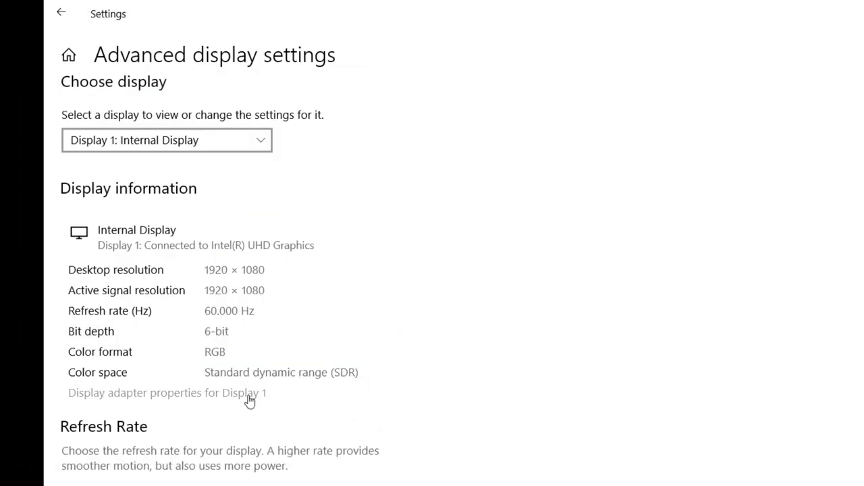
Bring up the display adapter properties for Display 1 to check graphics memory.
left_click(167, 392)
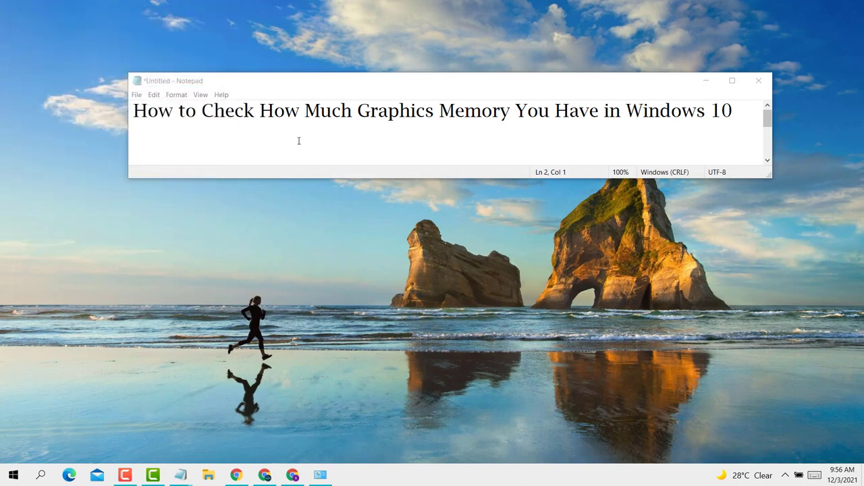
mouse_move(558, 120)
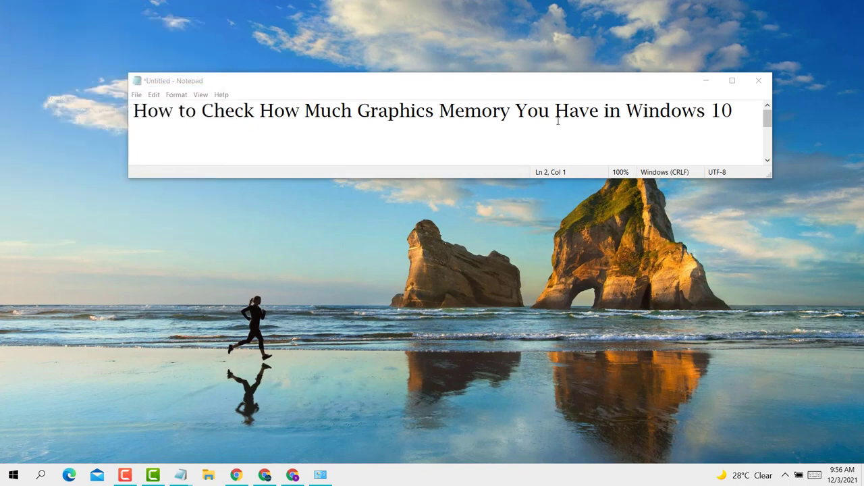
mouse_move(783, 169)
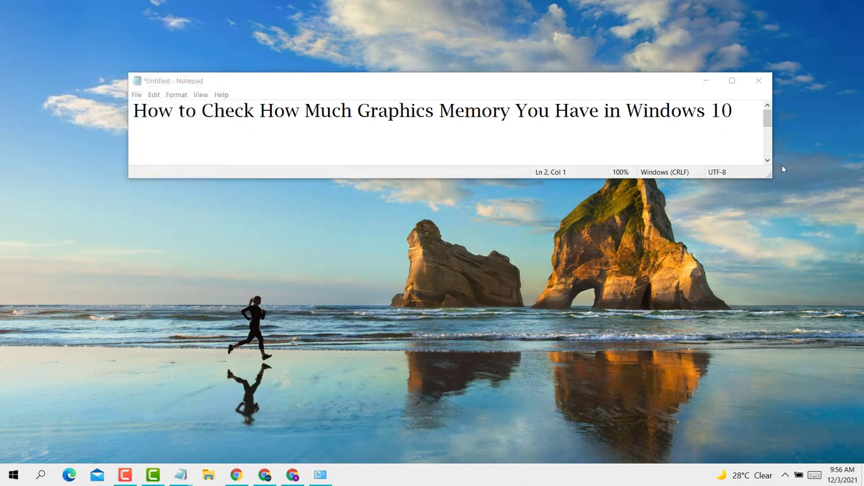